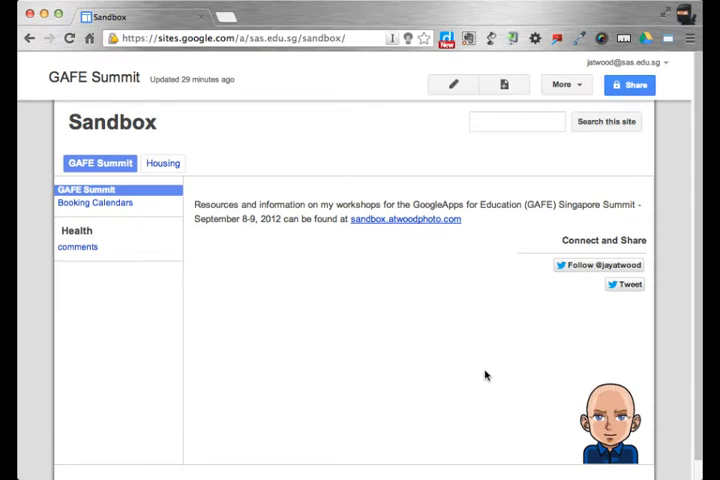
mouse_move(575, 170)
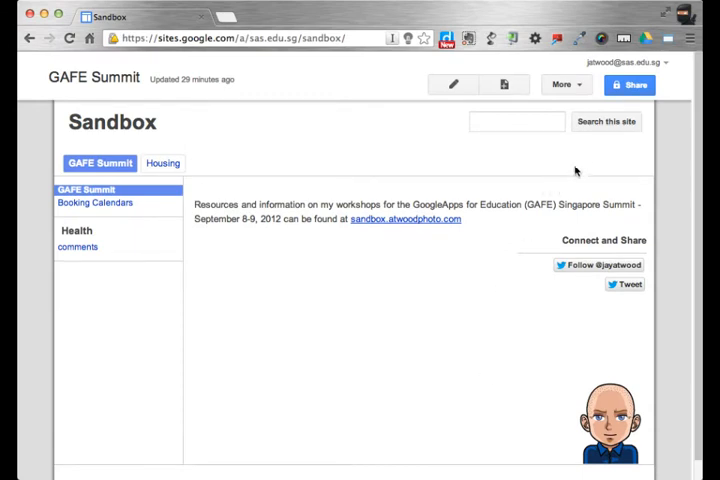
mouse_move(630, 84)
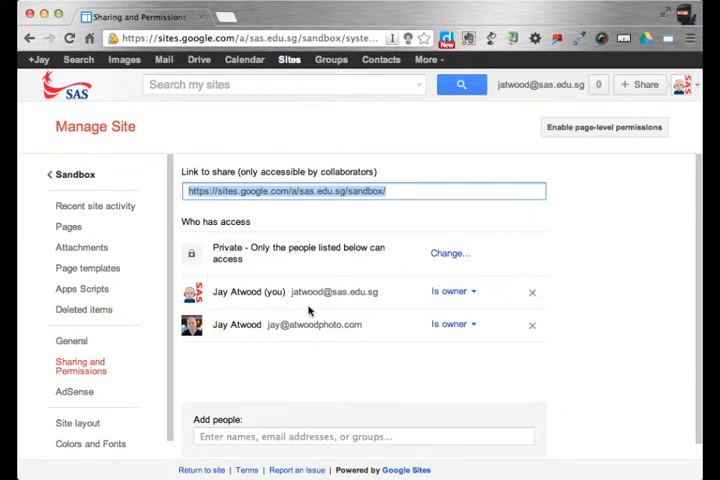
Open the visibility options for the private Sandbox site via Change….
click(449, 252)
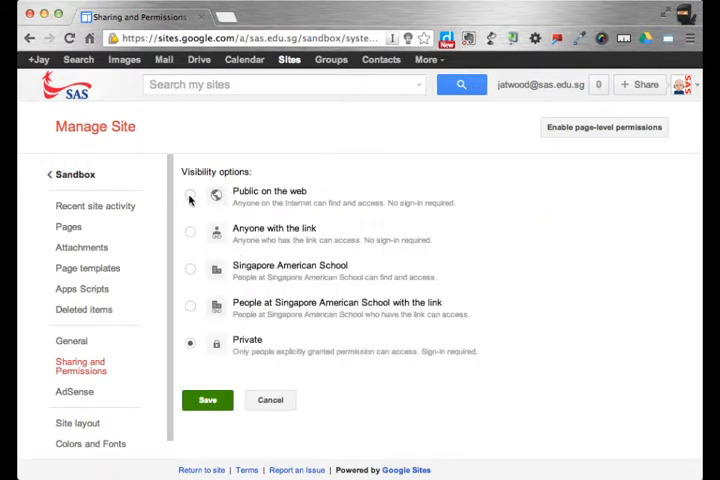
Choose 'Public on the web' visibility for Sandbox and save it.
click(190, 194)
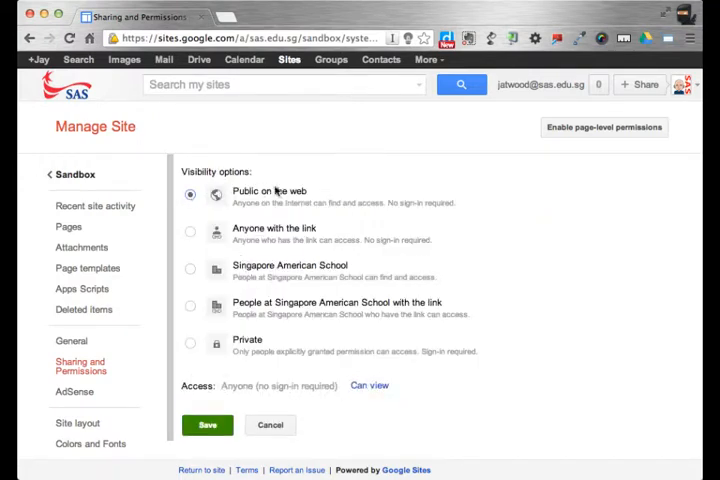
click(206, 424)
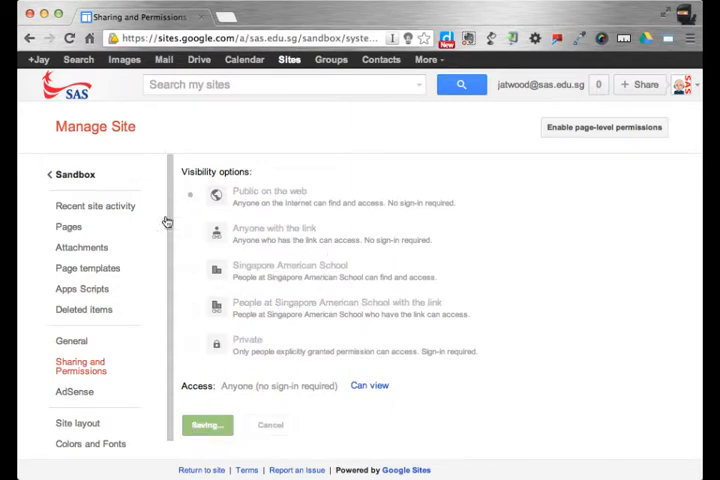
mouse_move(311, 180)
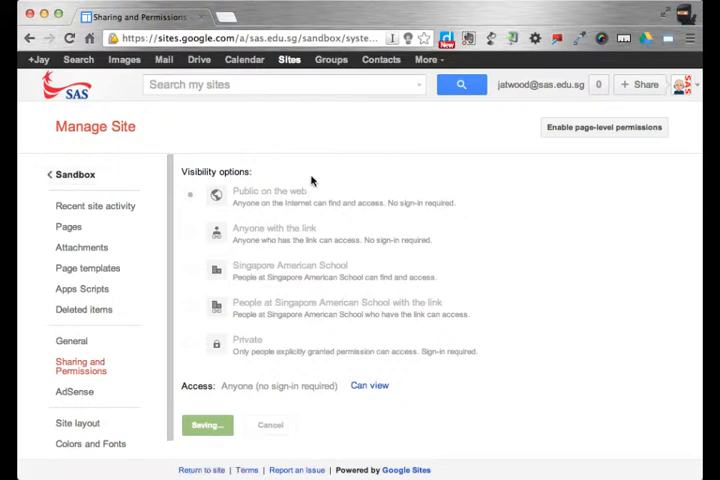